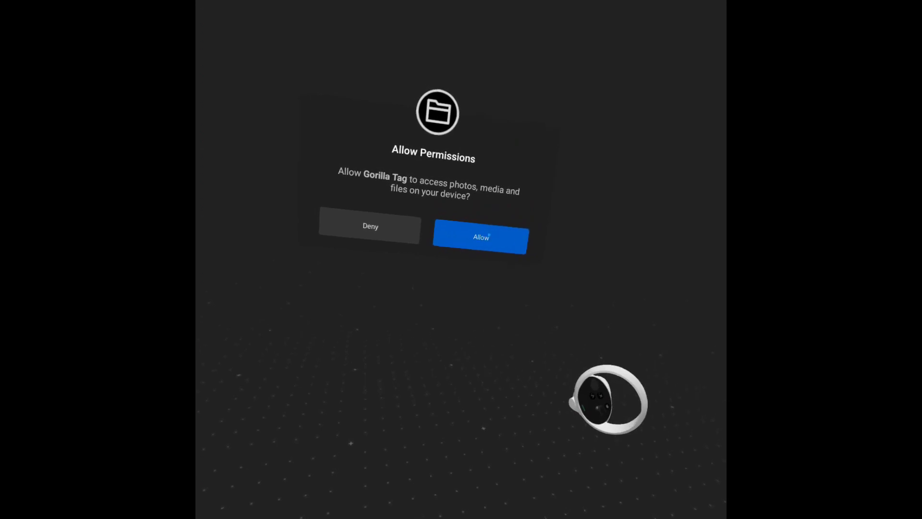
- Allow Gorilla Tag access to photos, media and files so the modded game starts
left_click(480, 237)
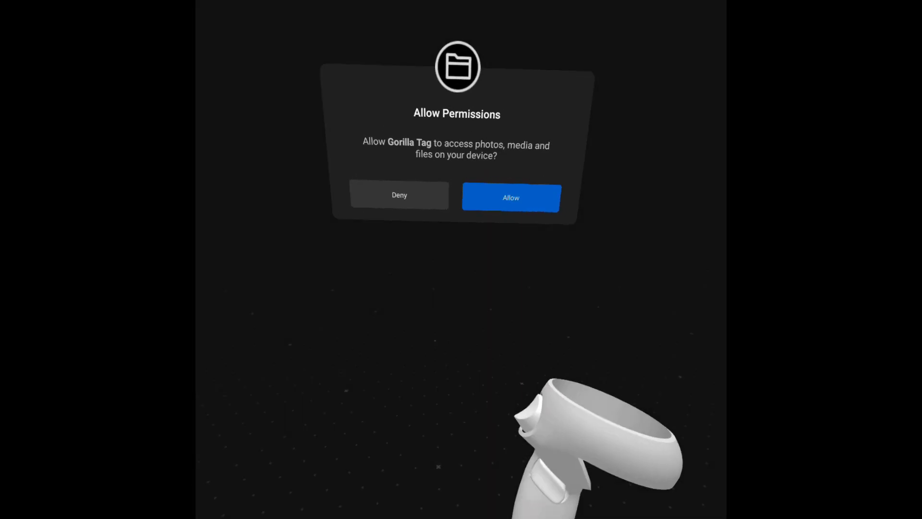
left_click(511, 198)
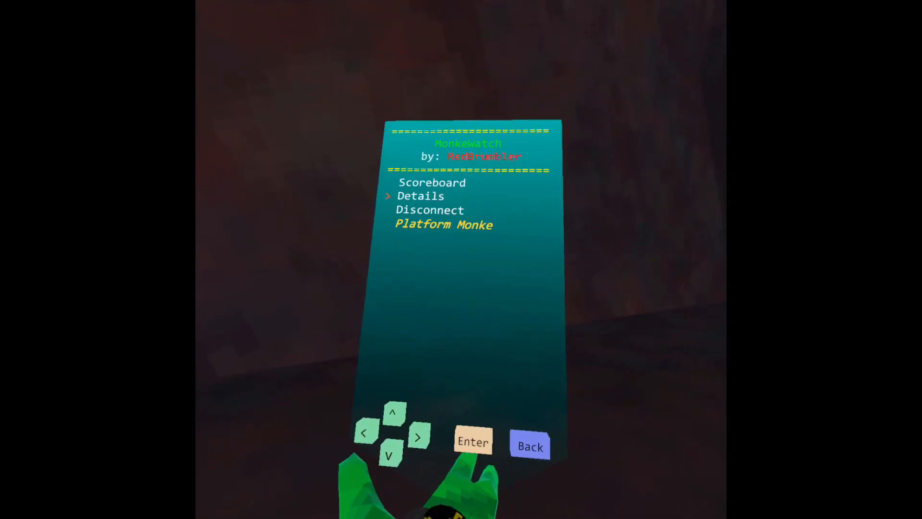
- Check Platform Monke's settings and the Scoreboard on MonkeWatch, then close the watch menu
left_click(473, 442)
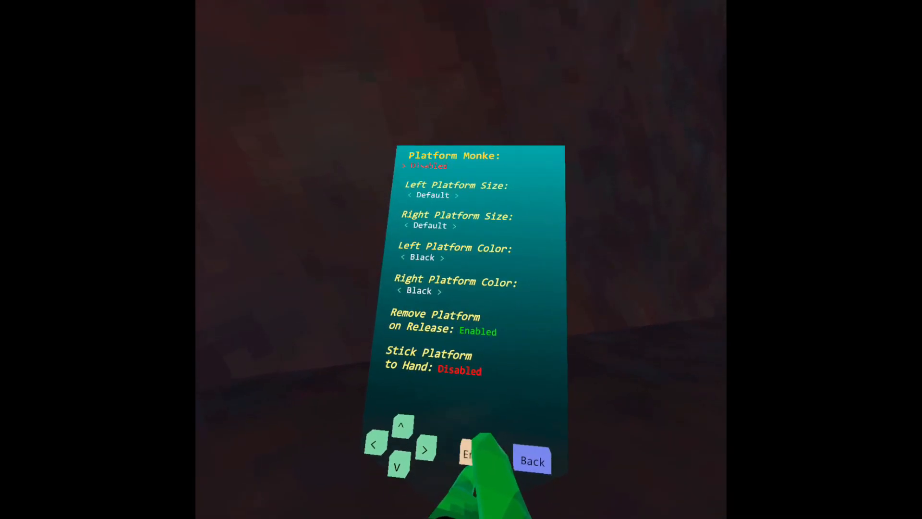
left_click(534, 461)
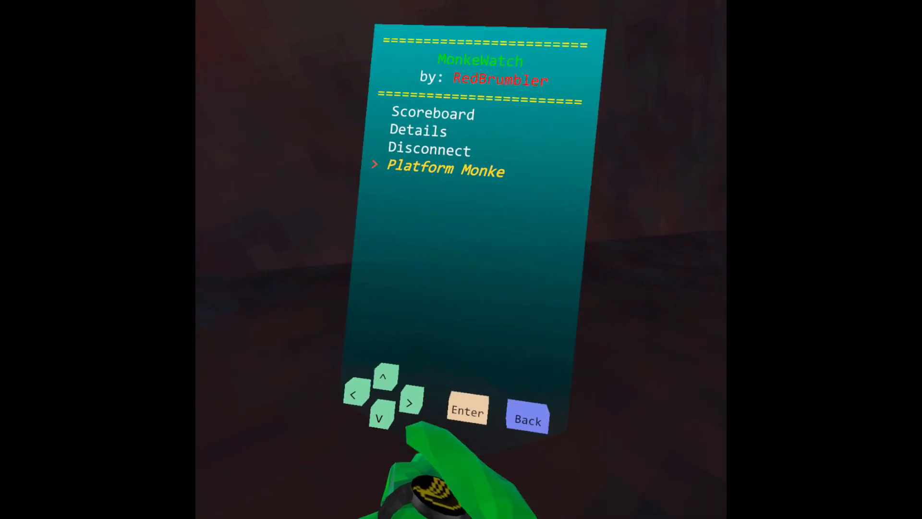
left_click(467, 415)
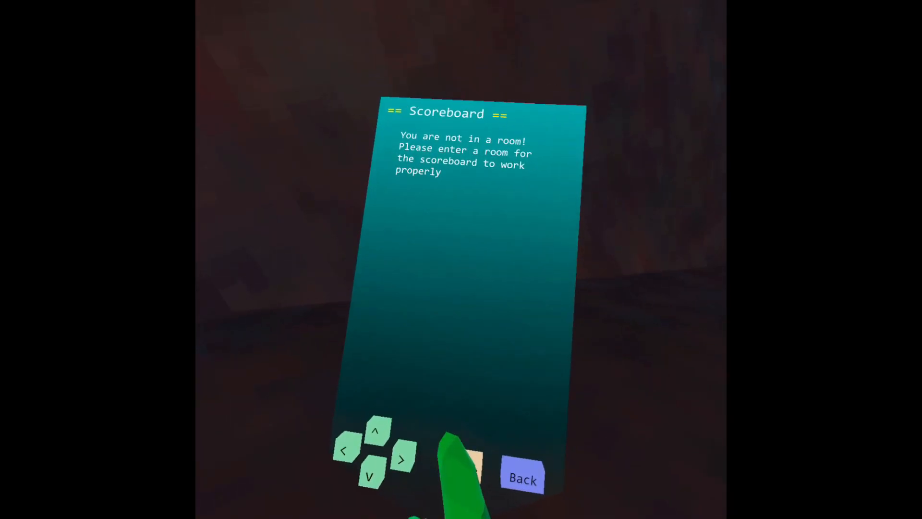
left_click(522, 475)
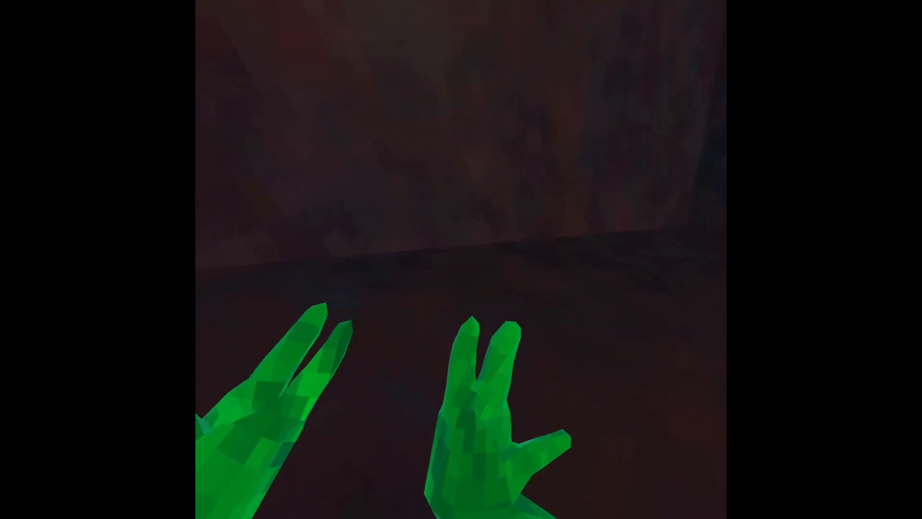